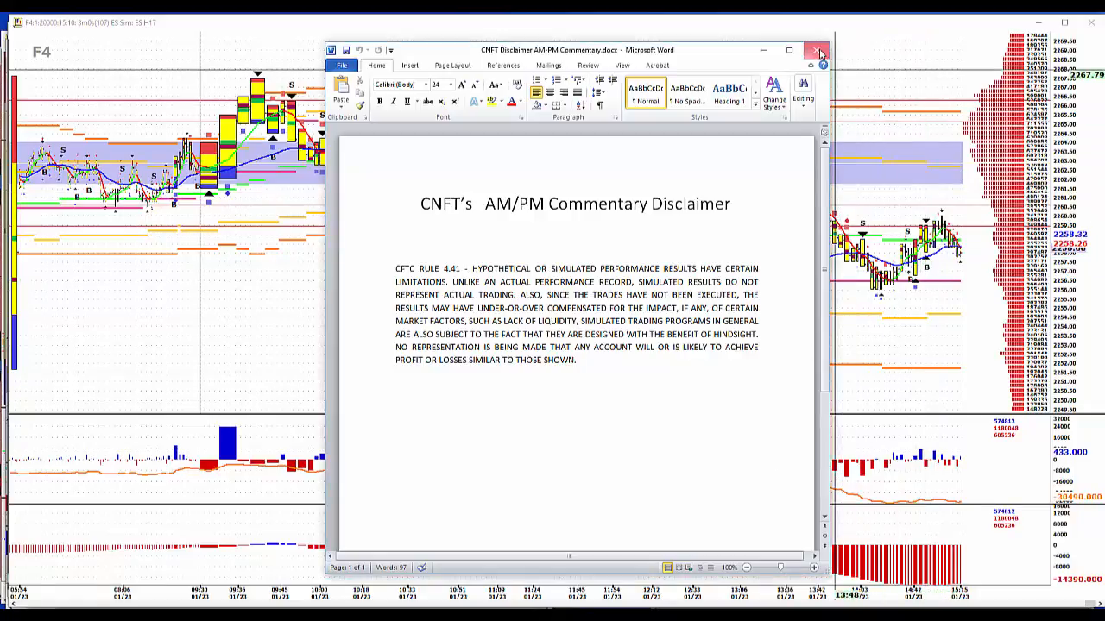
# Step: Close the Word disclaimer document
pyautogui.click(819, 50)
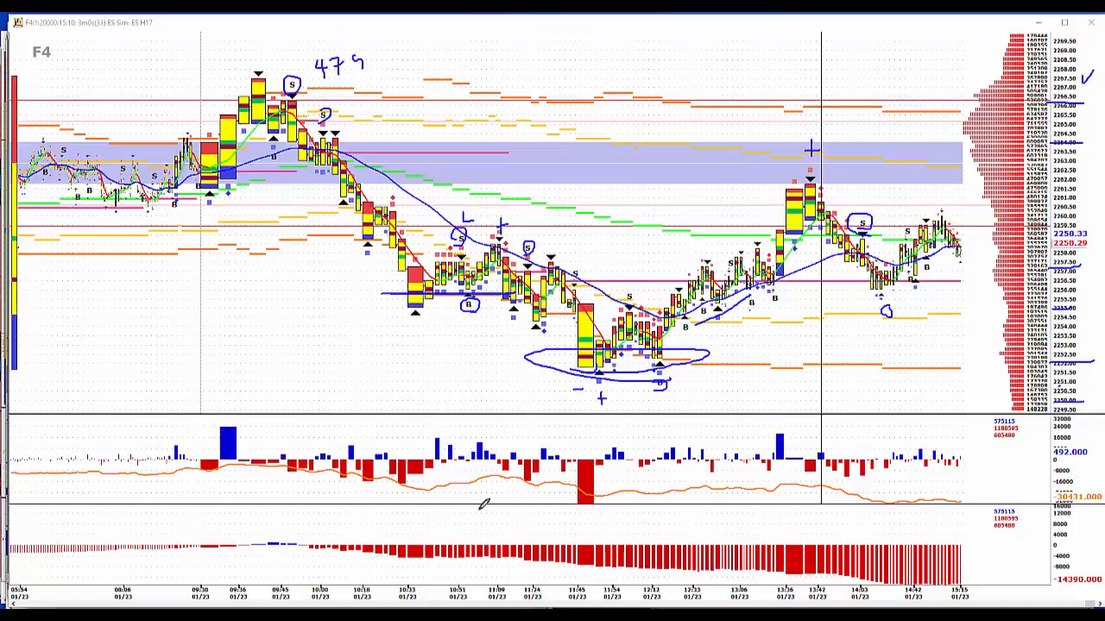
pyautogui.moveTo(442, 67)
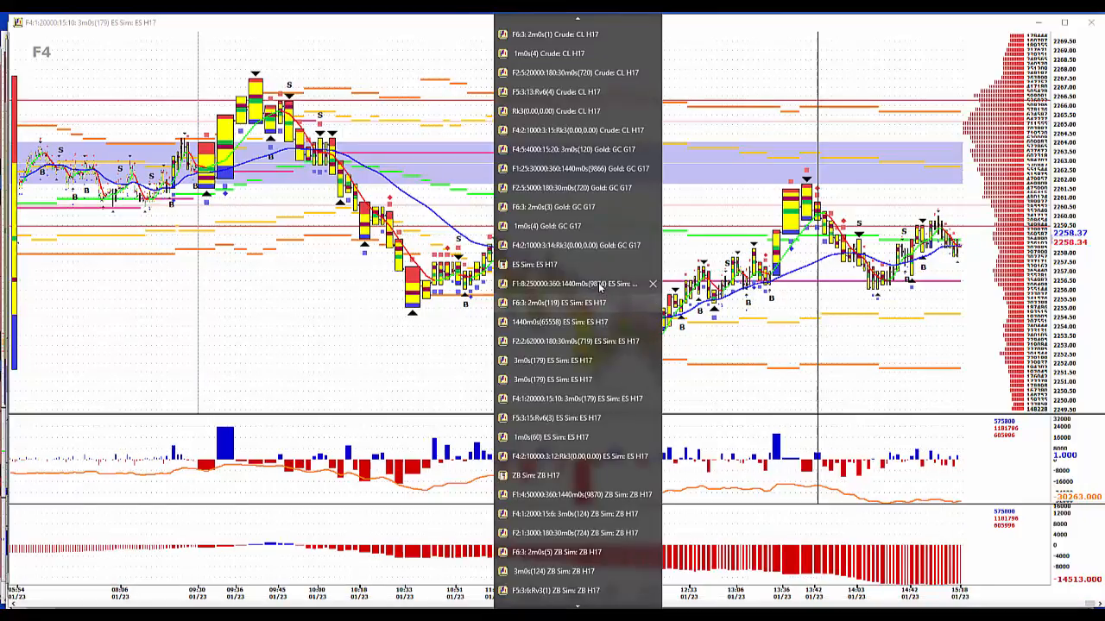
# Step: Open the F1 daily ES chart, then the F2 30-minute ES profile chart
pyautogui.click(570, 284)
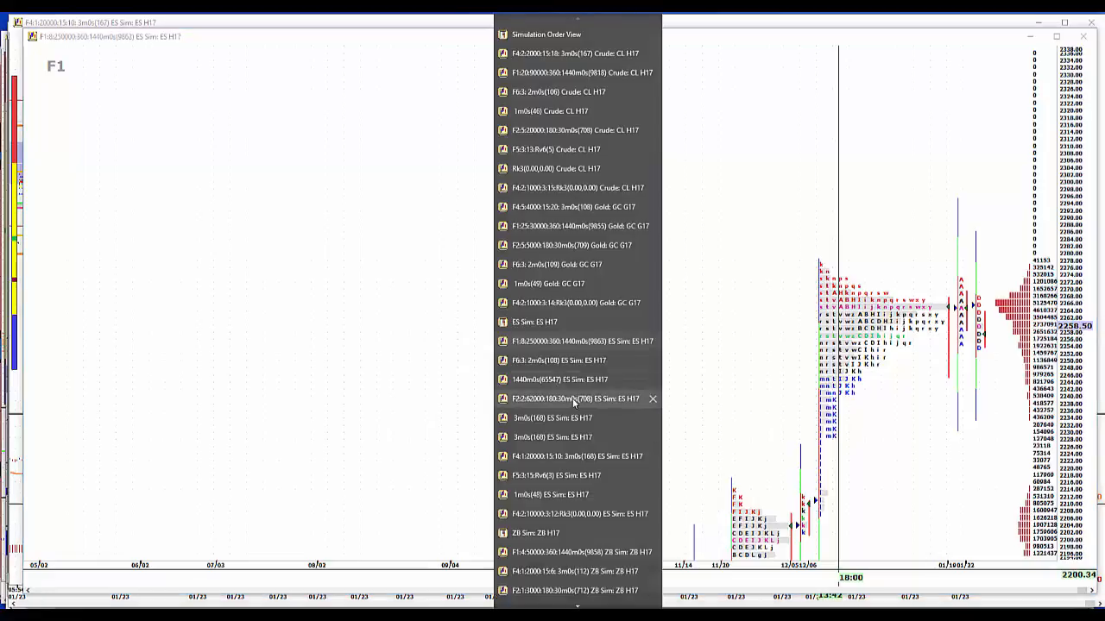
pyautogui.click(569, 399)
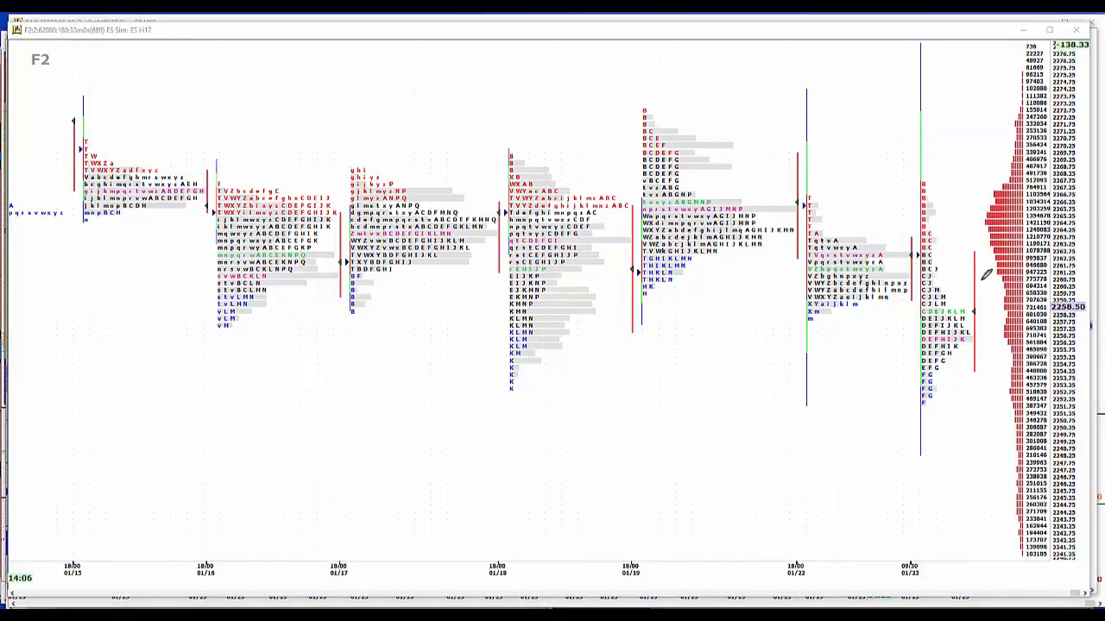
pyautogui.moveTo(953, 289)
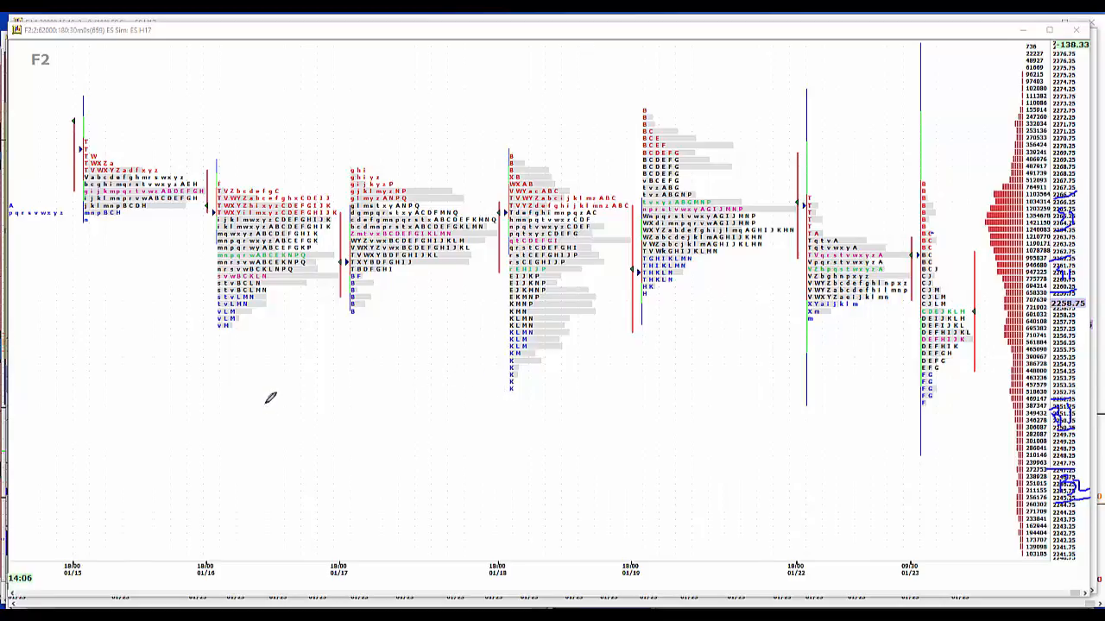
pyautogui.moveTo(275, 403)
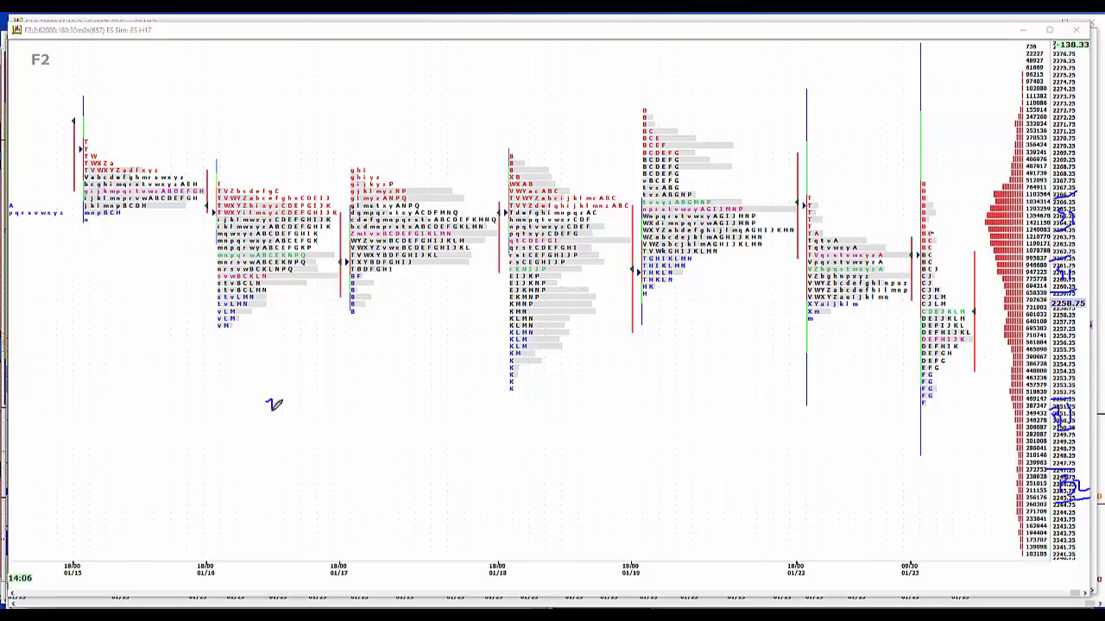
pyautogui.moveTo(276, 414)
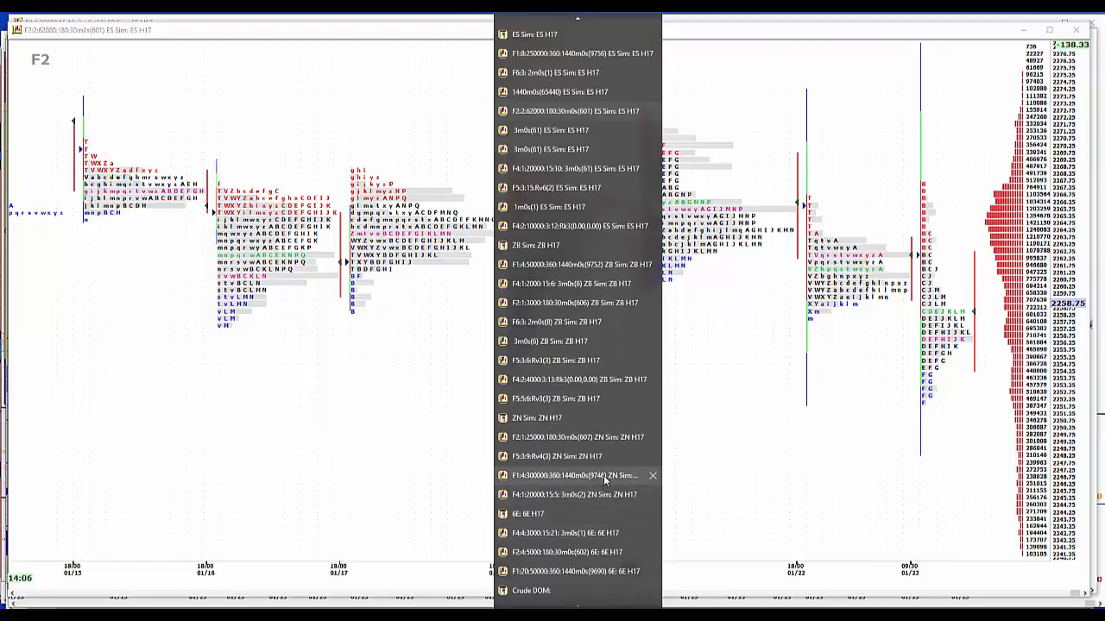
# Step: Go from the daily ZN notes chart to the 30-minute ZN H17 profile chart
pyautogui.click(574, 476)
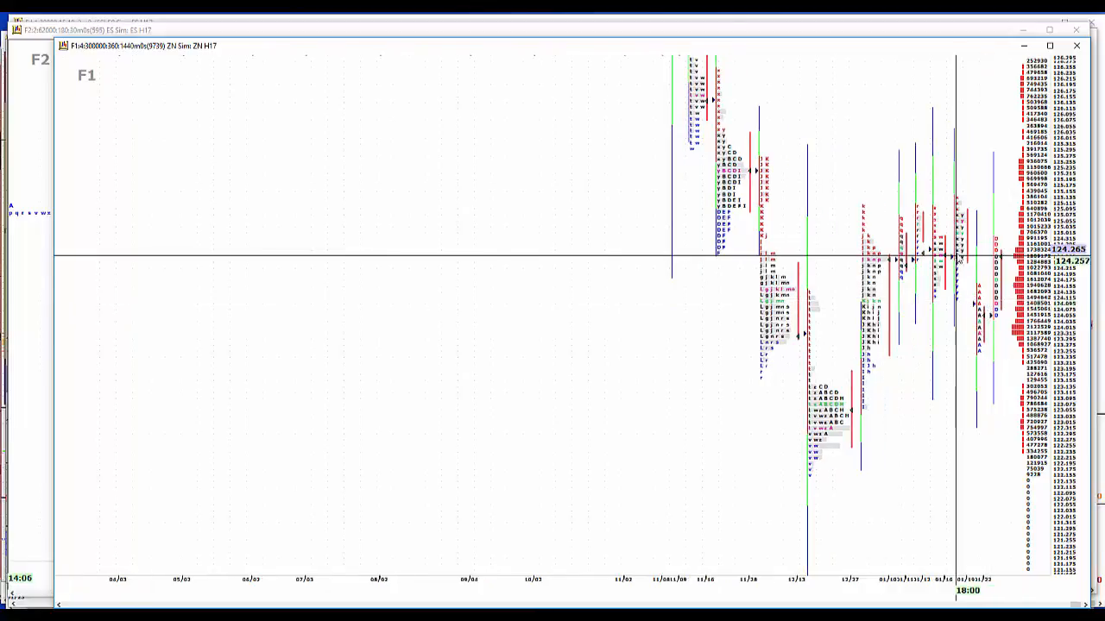
pyautogui.hscroll(3)
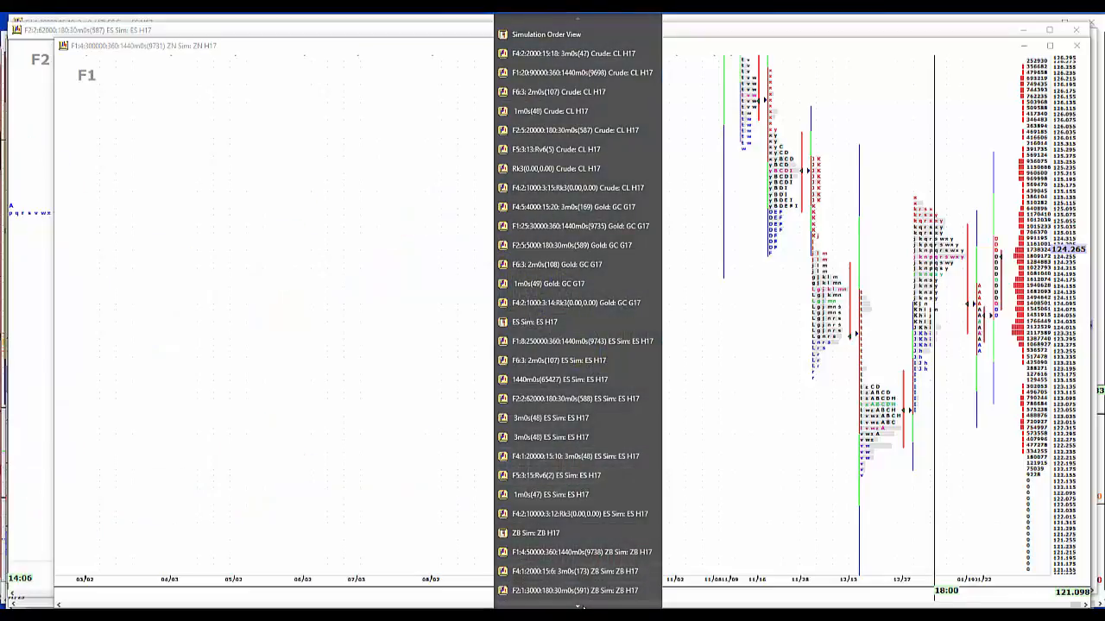
pyautogui.scroll(-3)
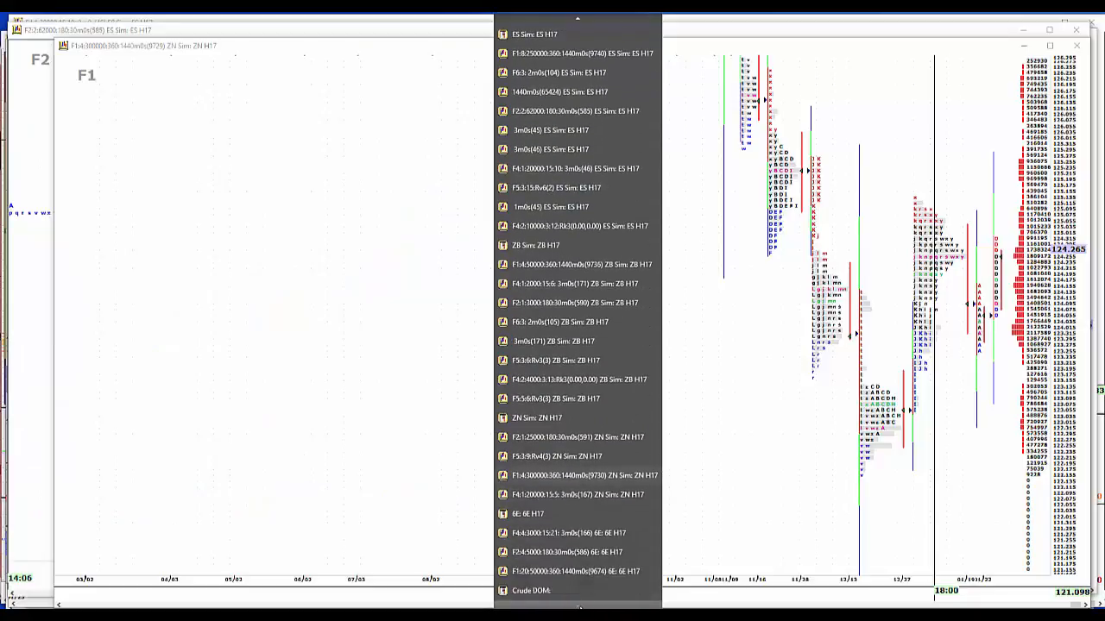
pyautogui.moveTo(592, 438)
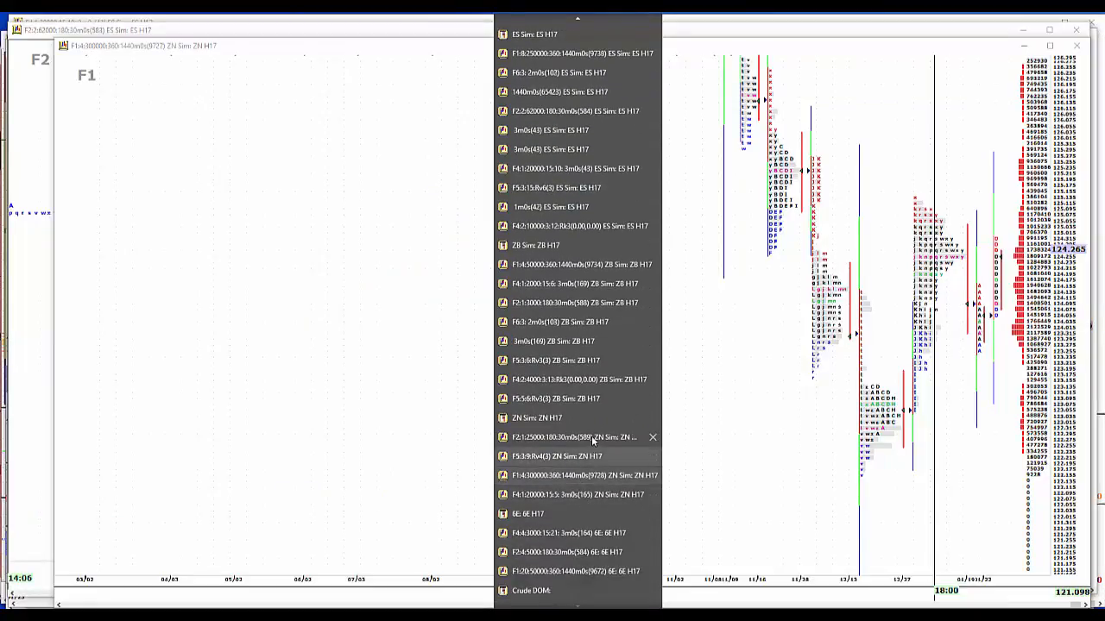
pyautogui.click(569, 437)
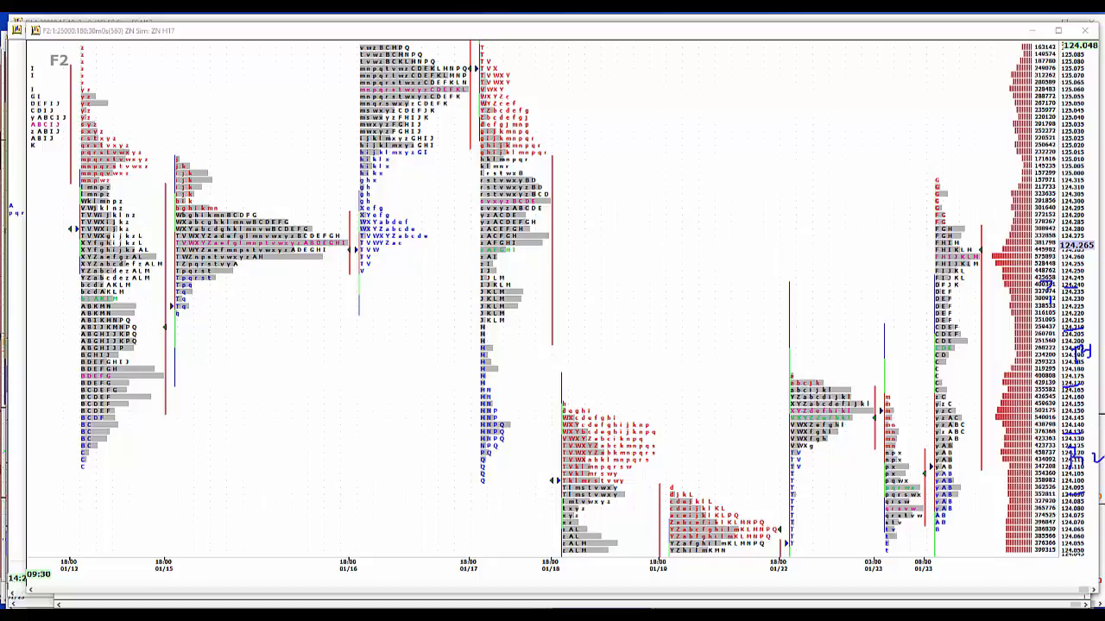
pyautogui.moveTo(968, 179)
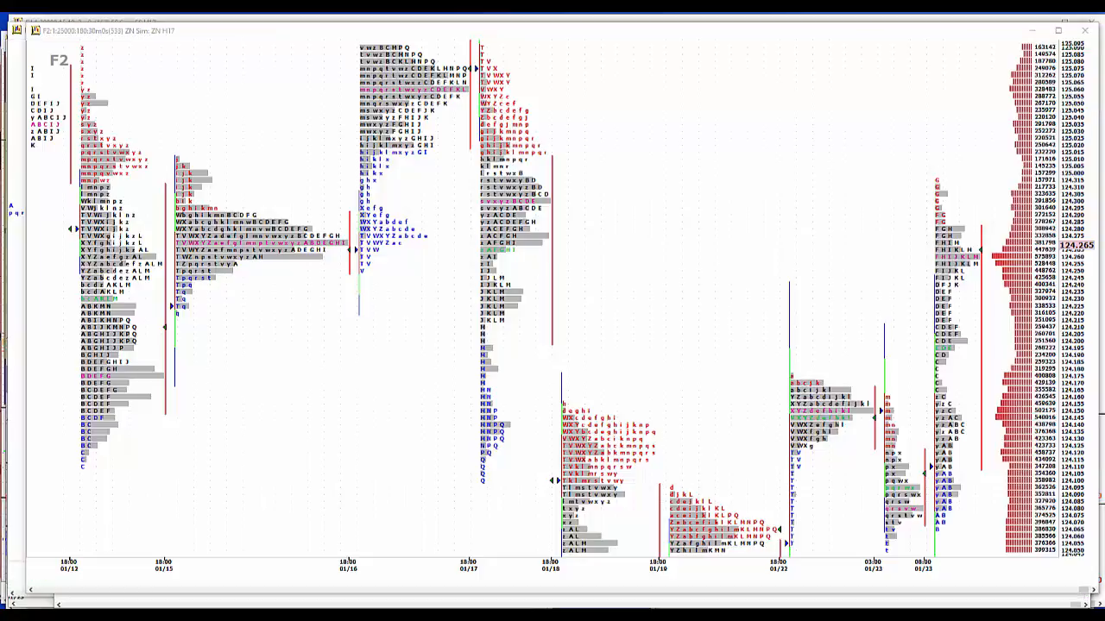
pyautogui.moveTo(556, 311)
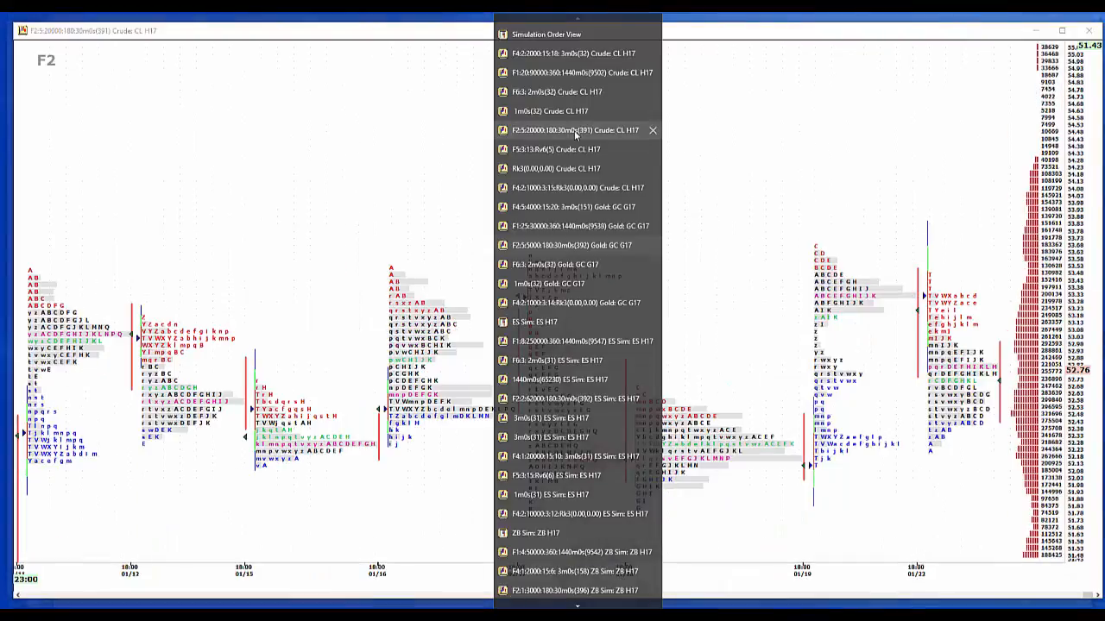
# Step: Pick the F1 Crude CL H17 1440-minute chart from the window list
pyautogui.click(570, 73)
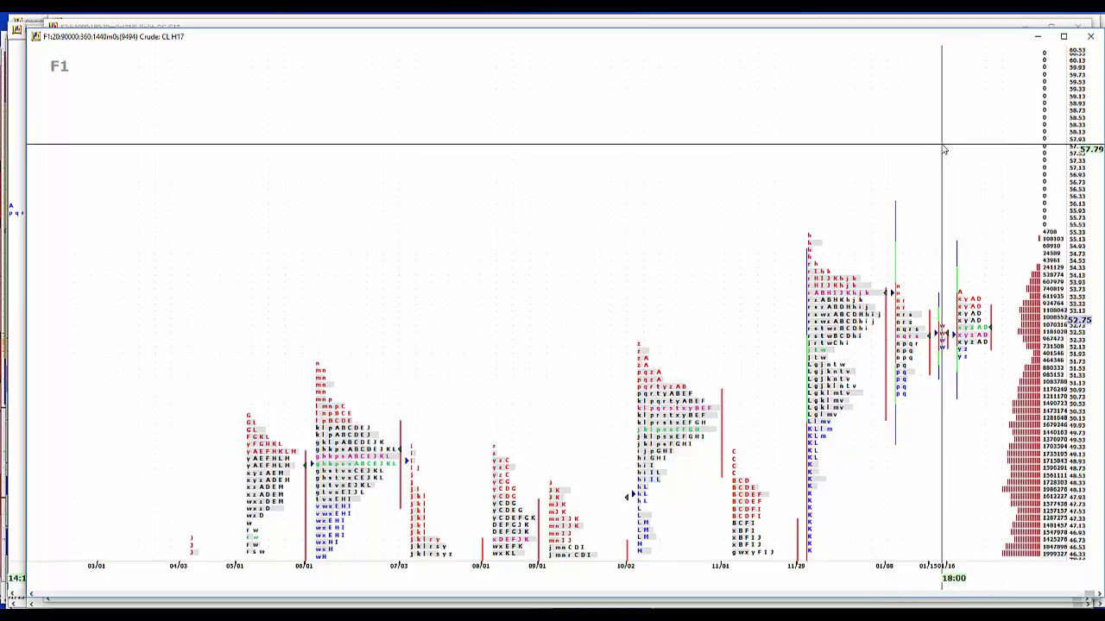
# Step: Right-click the daily Crude CL H17 chart
pyautogui.rightClick(942, 150)
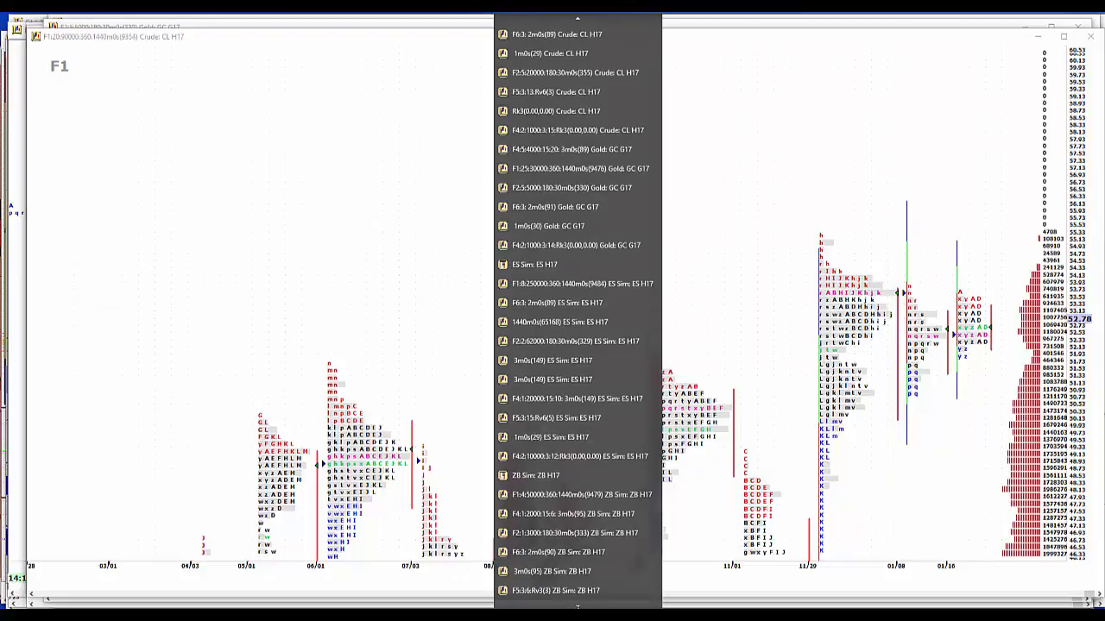
# Step: Scroll the window list and open the daily 6E H17 Euro futures chart
pyautogui.scroll(-3)
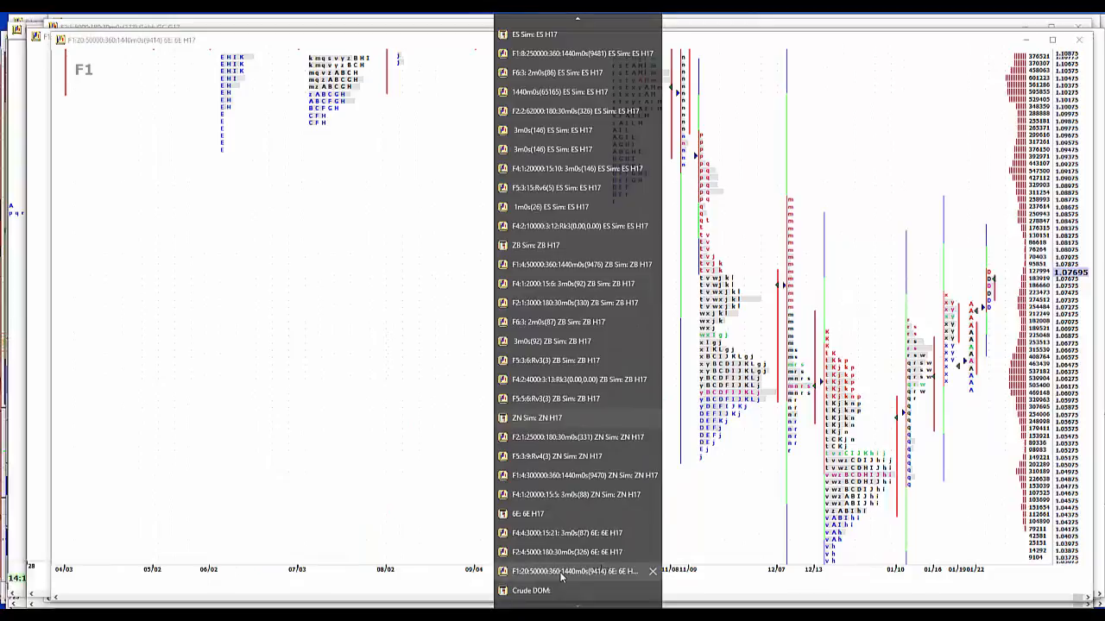
pyautogui.click(574, 571)
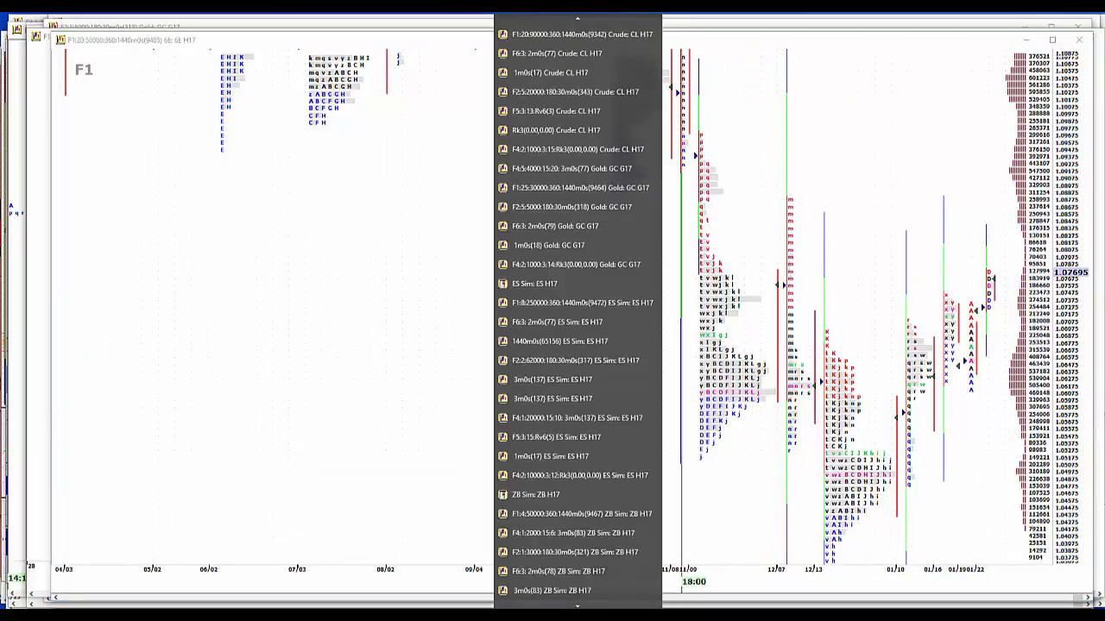
pyautogui.scroll(-3)
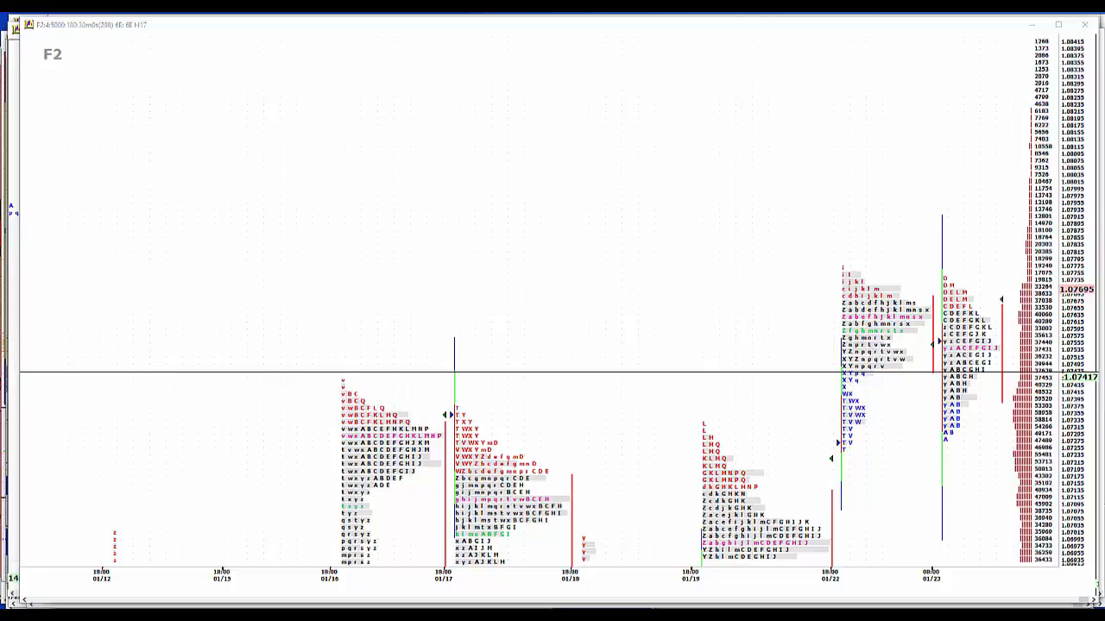
pyautogui.moveTo(974, 458)
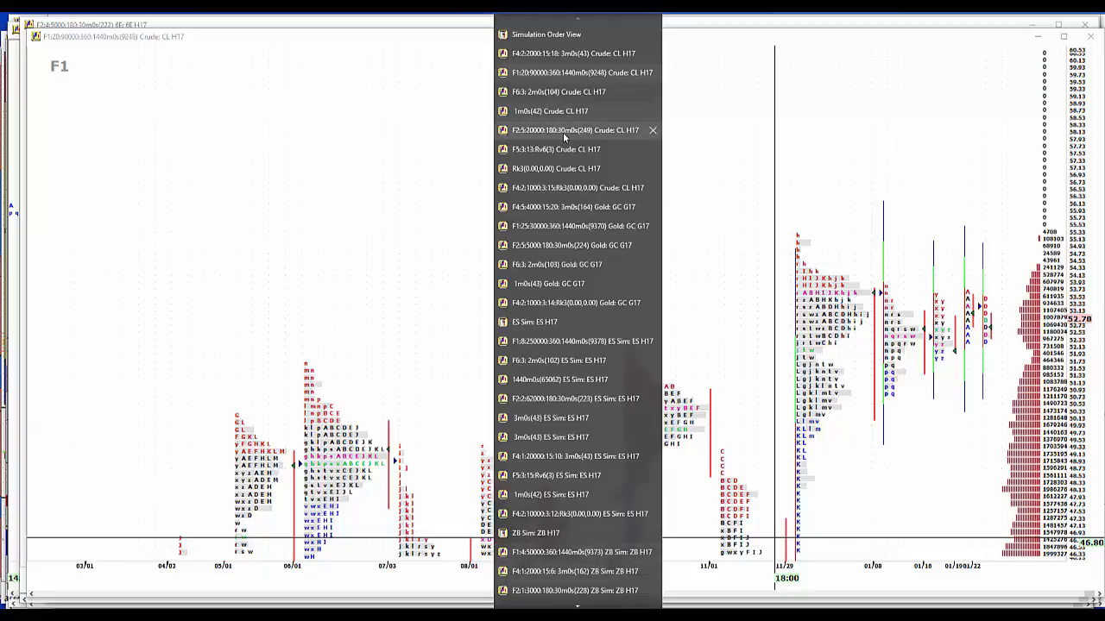
# Step: Select the F2 30-minute Crude CL H17 chart in the window list
pyautogui.click(574, 130)
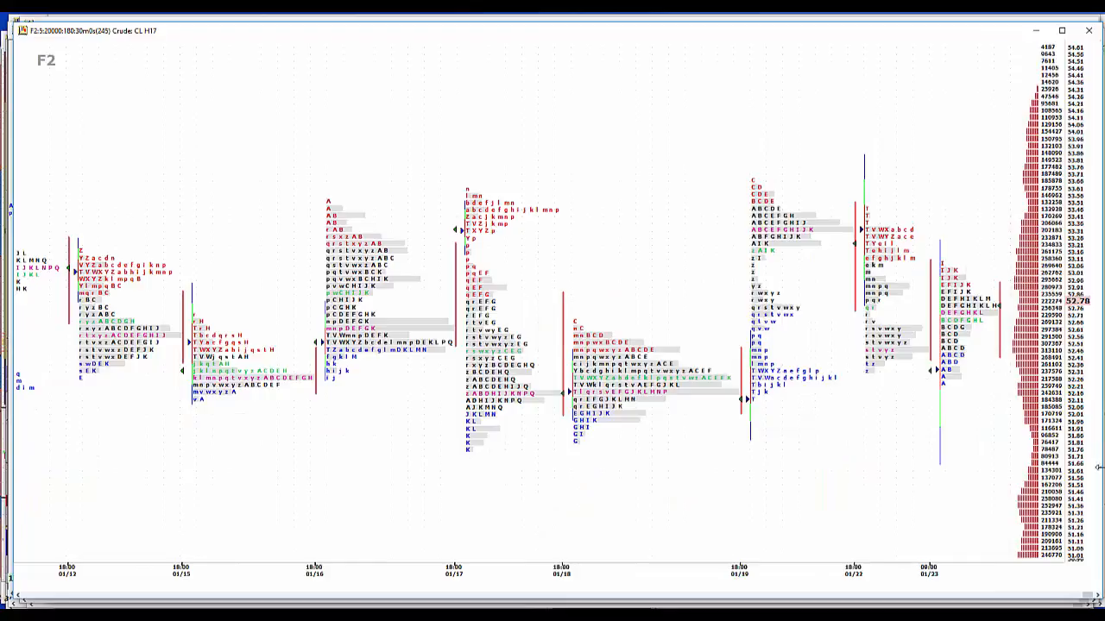
pyautogui.moveTo(984, 336)
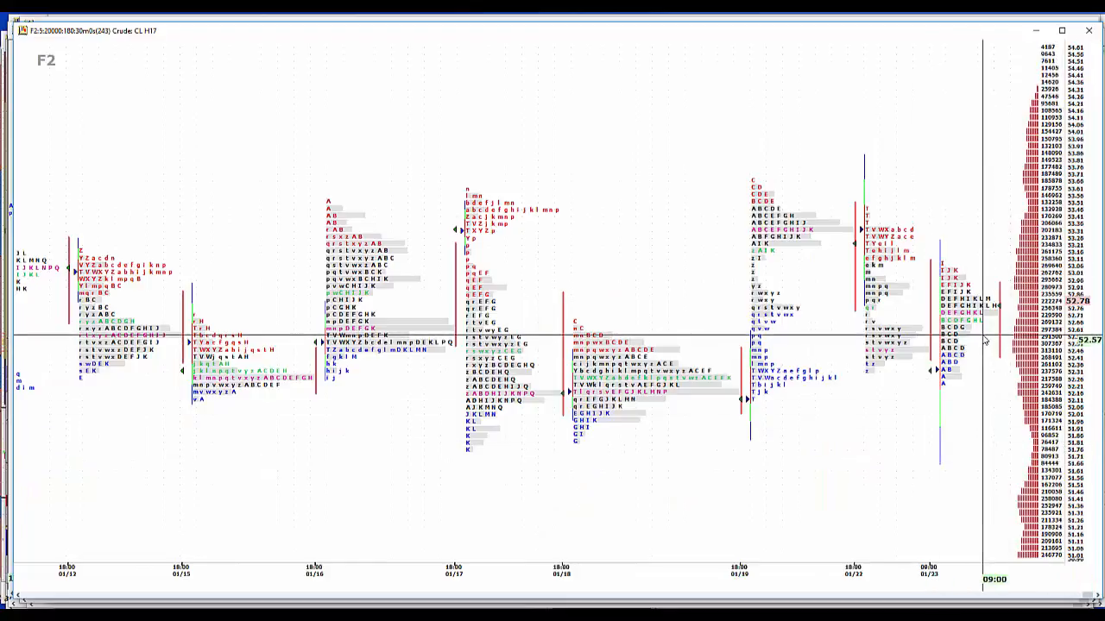